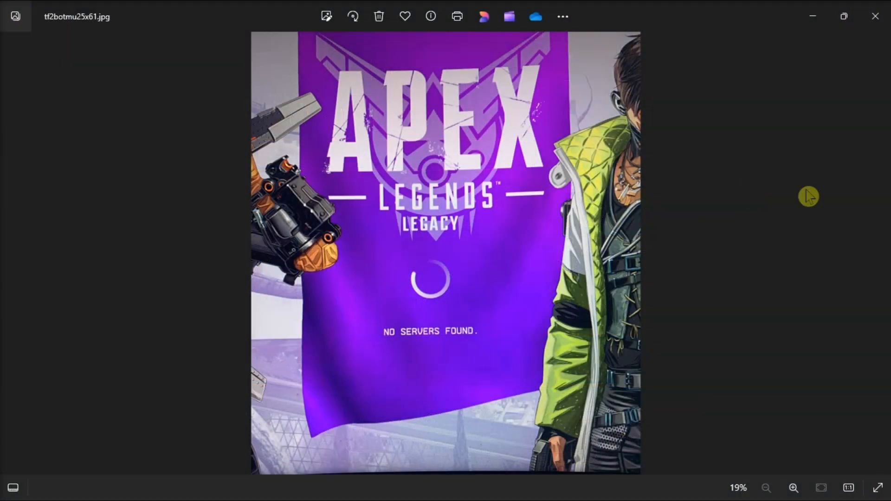
mouse_move(654, 340)
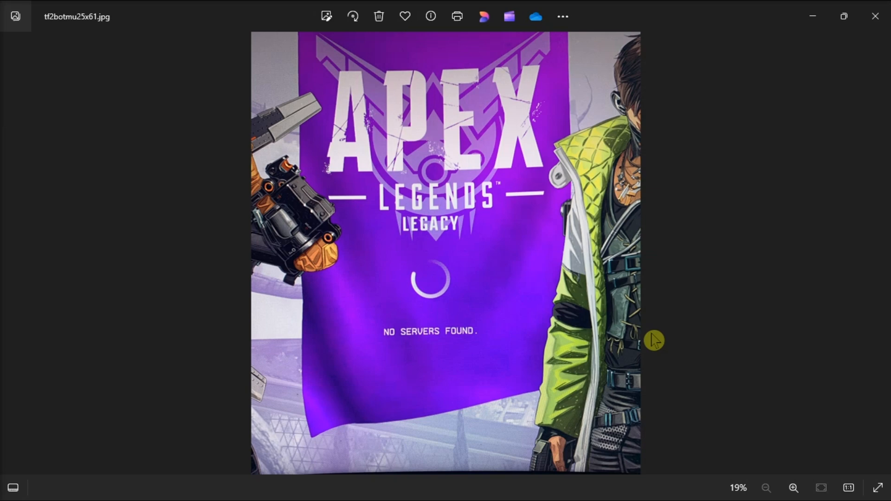
mouse_move(653, 343)
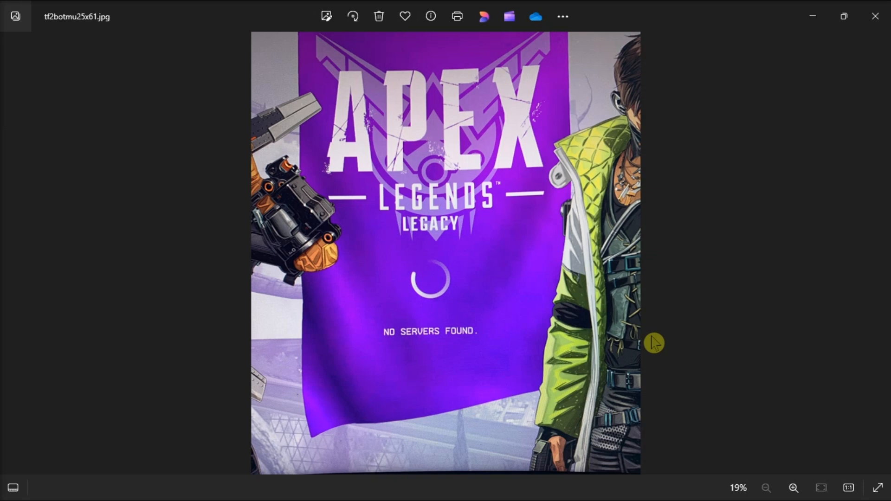
Load apexlegendsstatus.com and review the server status panels, mostly operational.
left_click(358, 485)
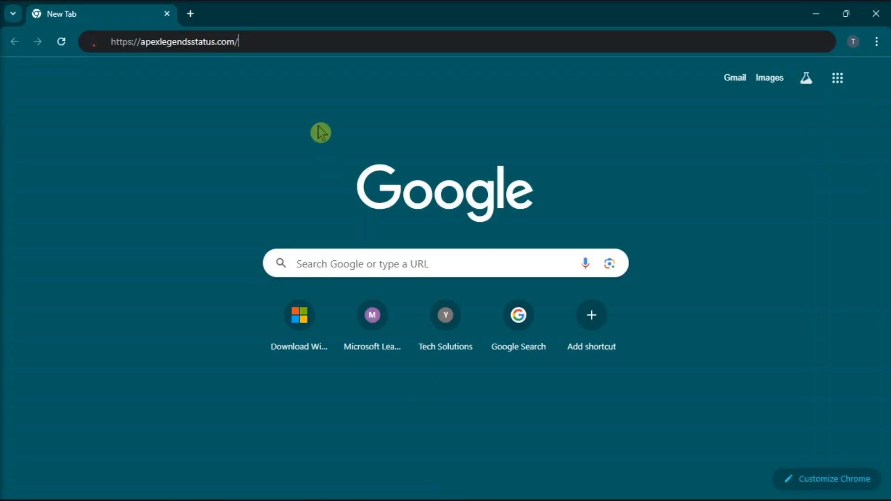
left_click(198, 41)
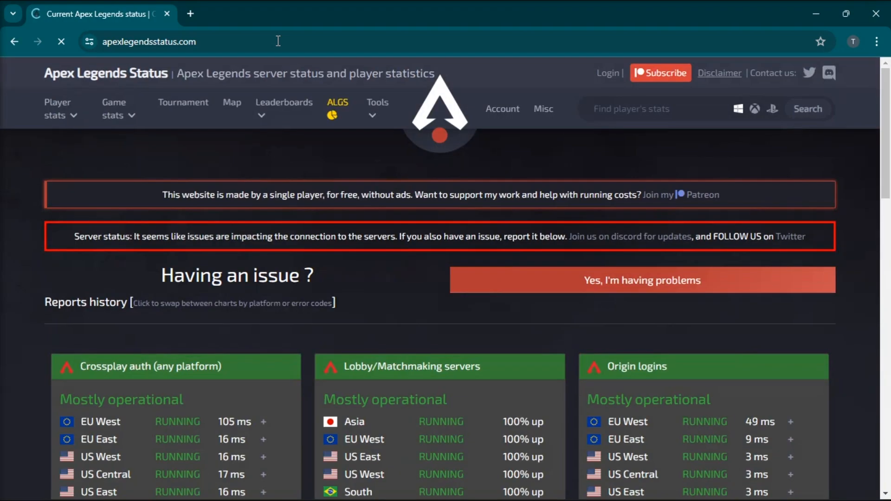
scroll("down", 3)
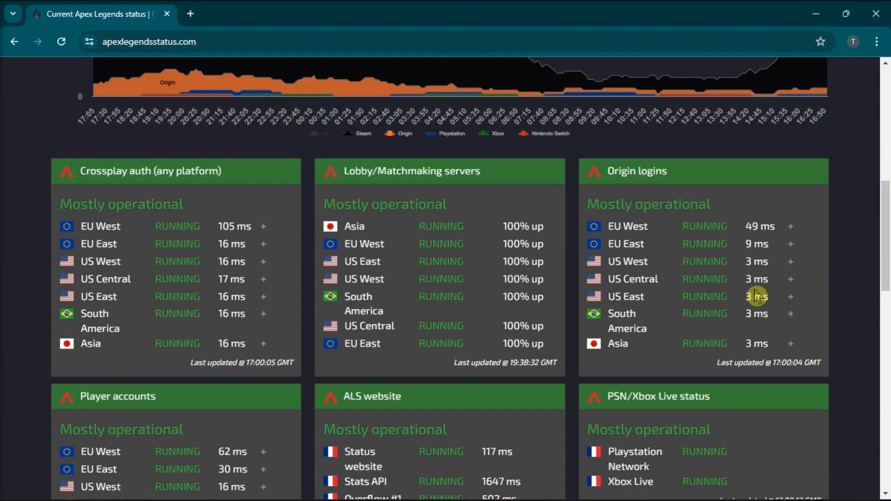
scroll("down", 3)
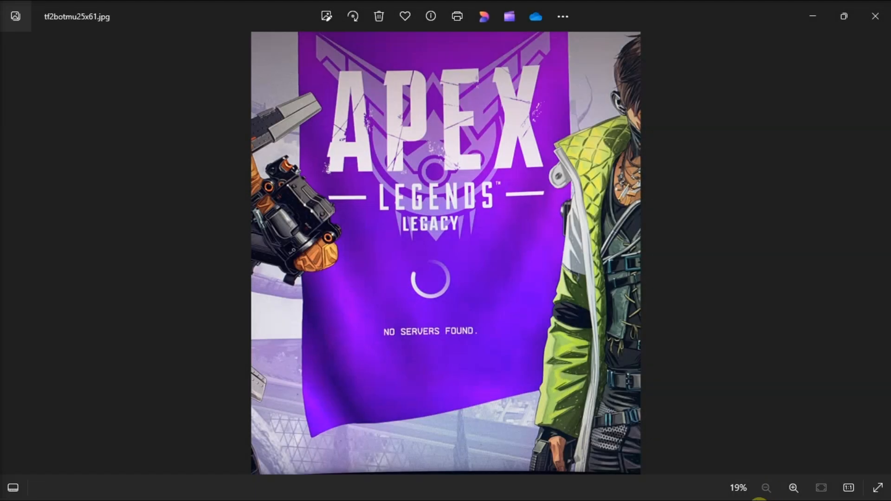
Search Google for 'speed test' and run it, measuring about 51.8 Mbps download.
left_click(358, 486)
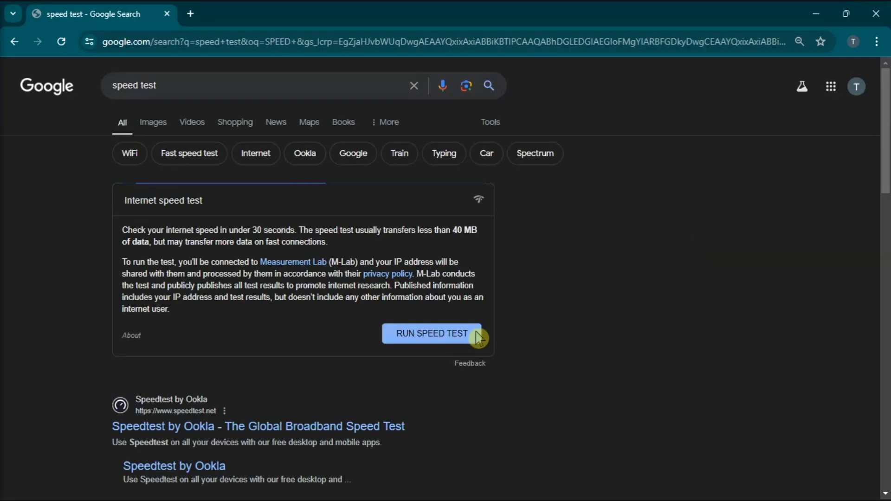
left_click(431, 334)
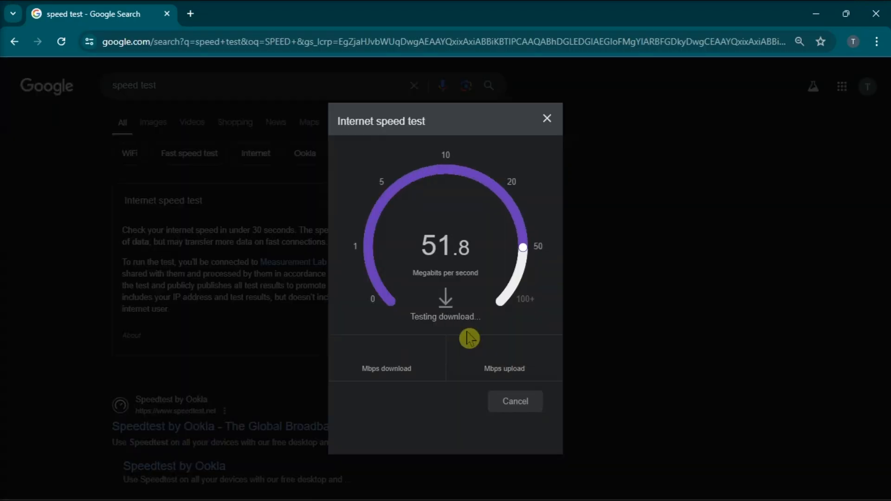
mouse_move(783, 321)
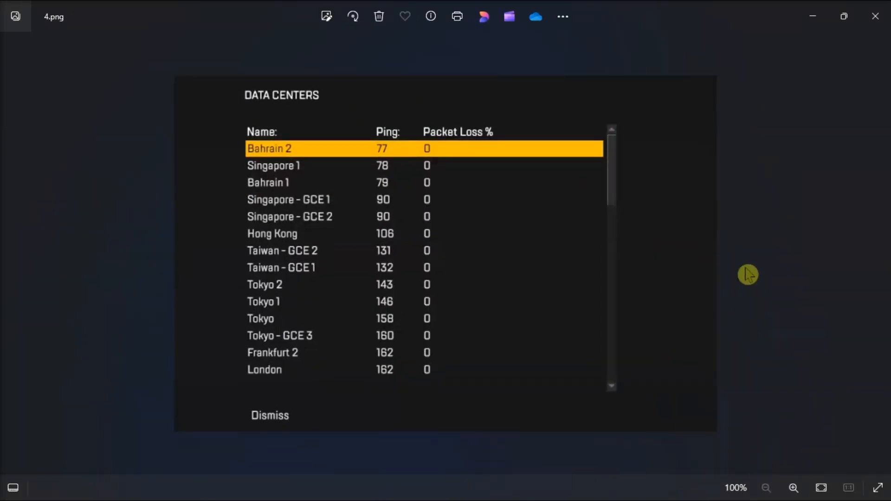
mouse_move(728, 269)
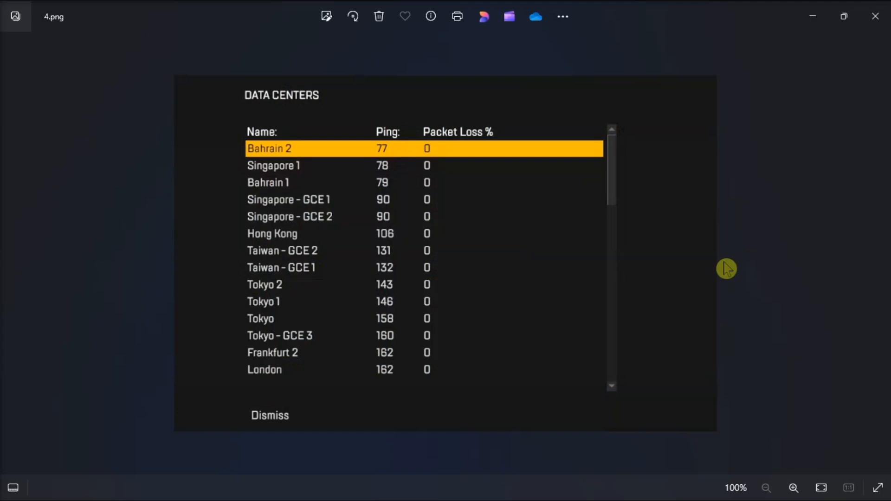
Bring up the Start menu over the Data Centers screenshot showing Bahrain 2 at 77 ms.
left_click(358, 486)
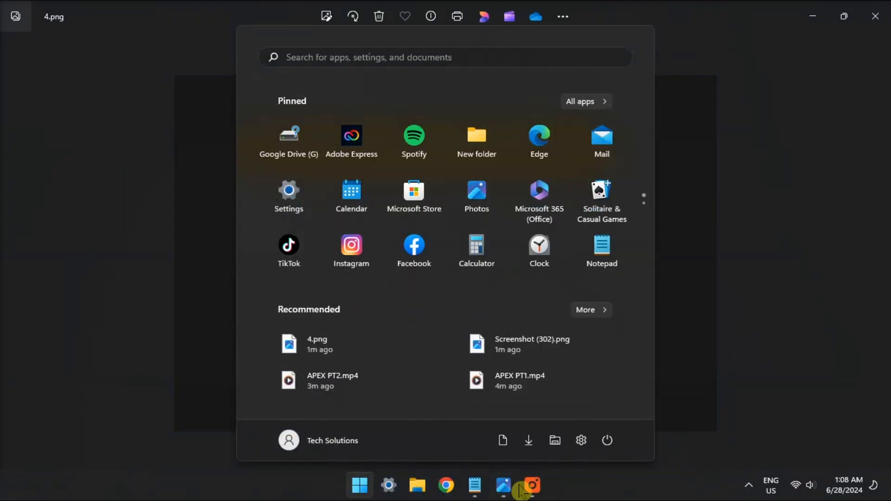